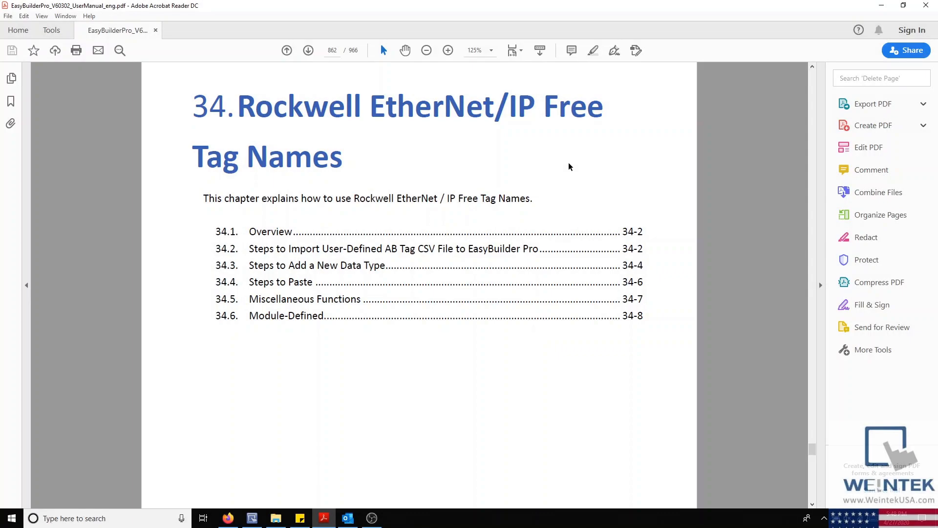
pyautogui.moveTo(371, 217)
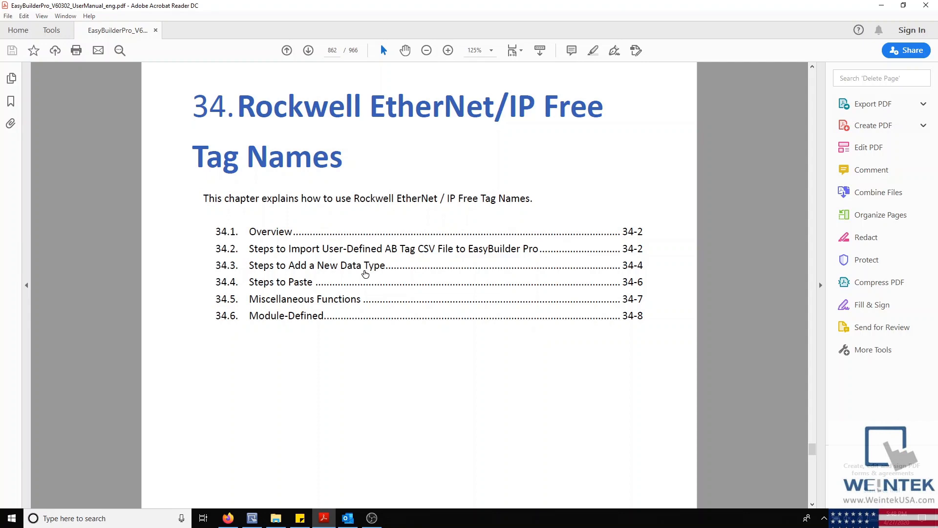
pyautogui.moveTo(260, 281)
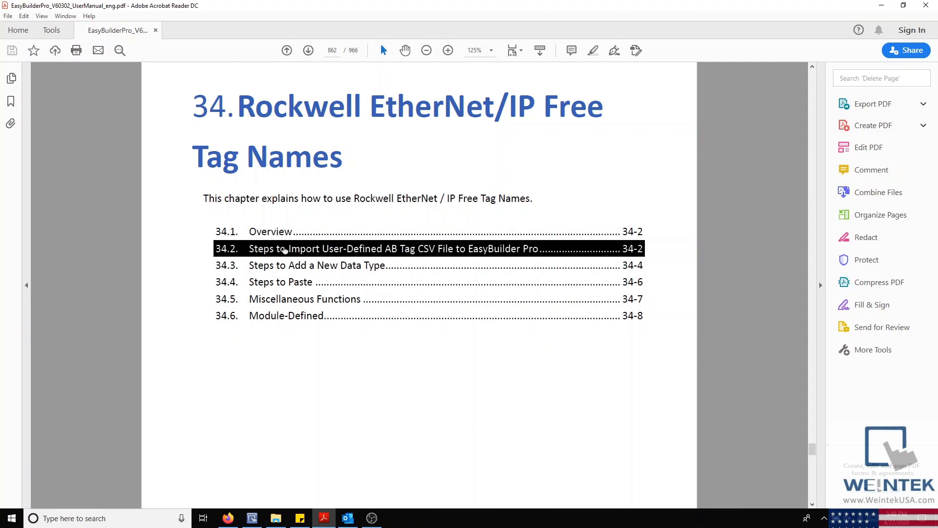
# Step: Jump to section 34.2, Steps to Import User-Defined AB Tag CSV File, in the manual
pyautogui.click(389, 249)
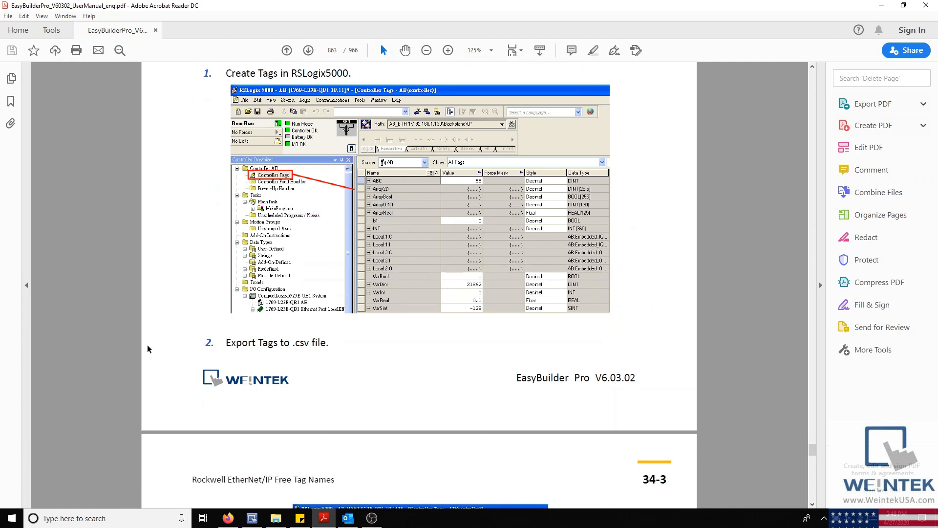
# Step: Scroll the manual down to section 34.3, Steps to Add a New Data Type
pyautogui.scroll(-3)
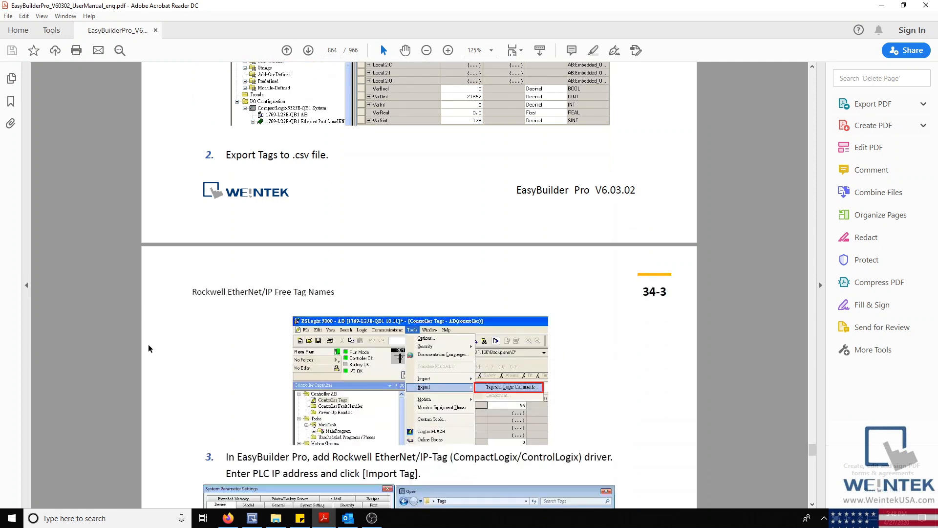
pyautogui.scroll(-3)
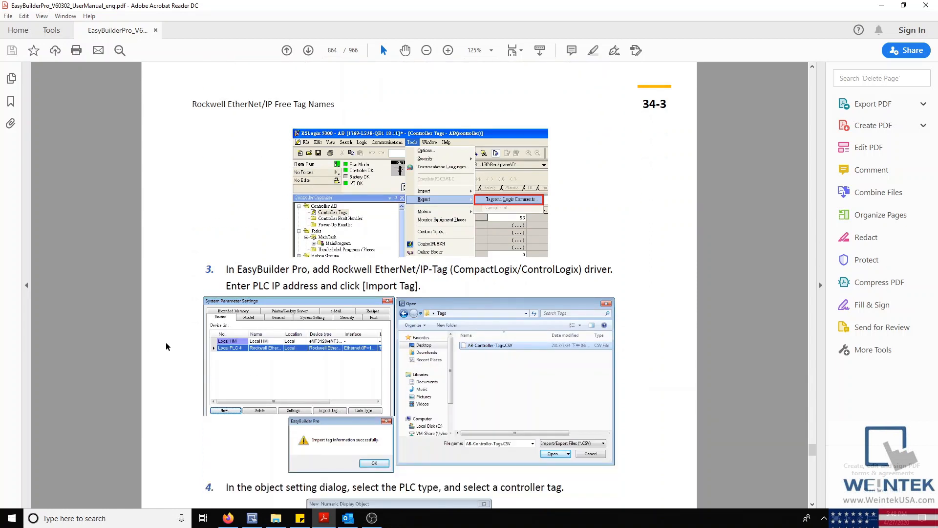
pyautogui.scroll(-3)
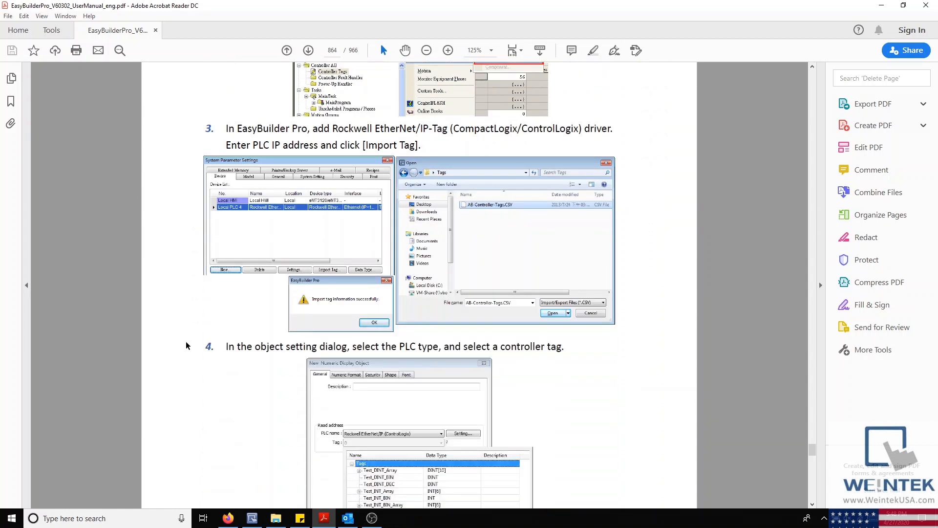
pyautogui.scroll(-3)
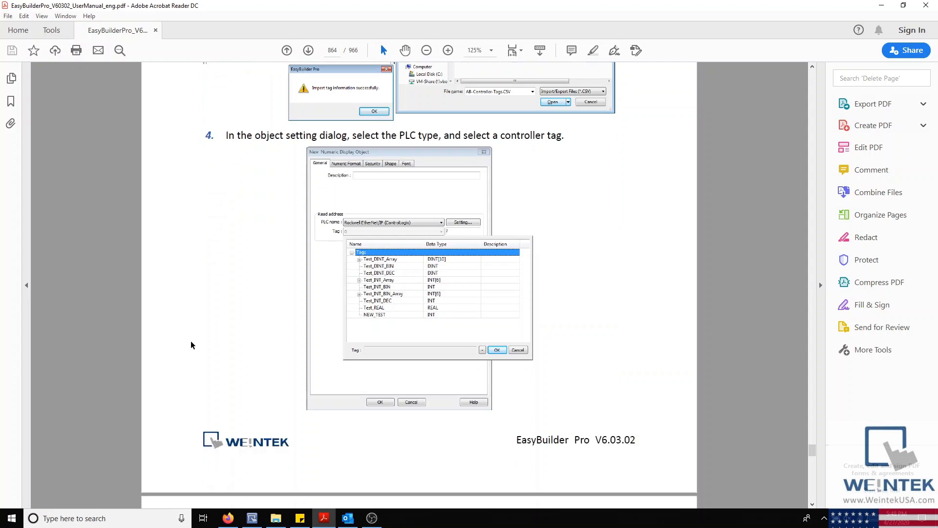
pyautogui.scroll(-3)
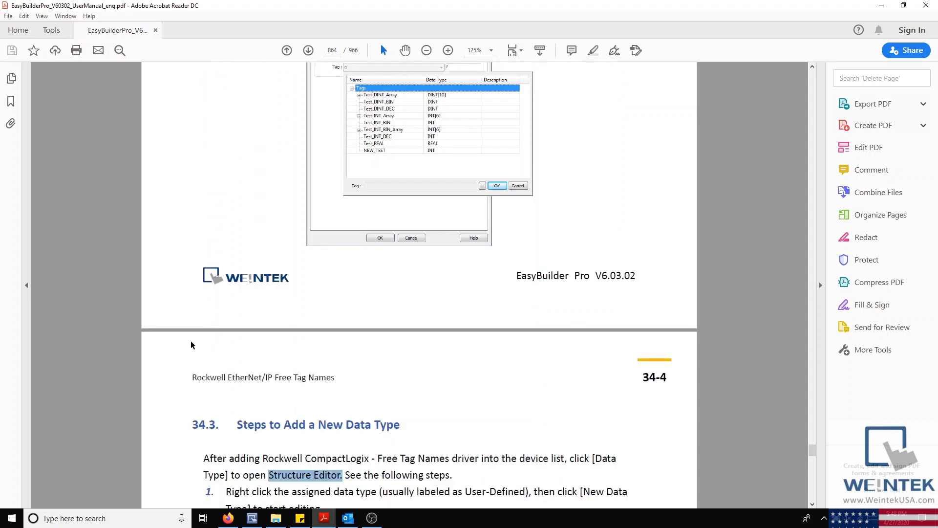
pyautogui.scroll(-3)
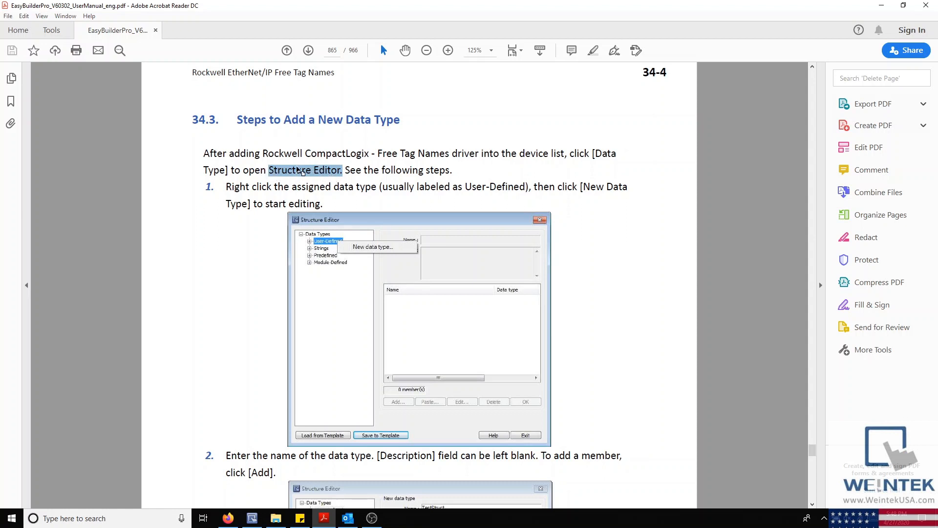
pyautogui.moveTo(350, 252)
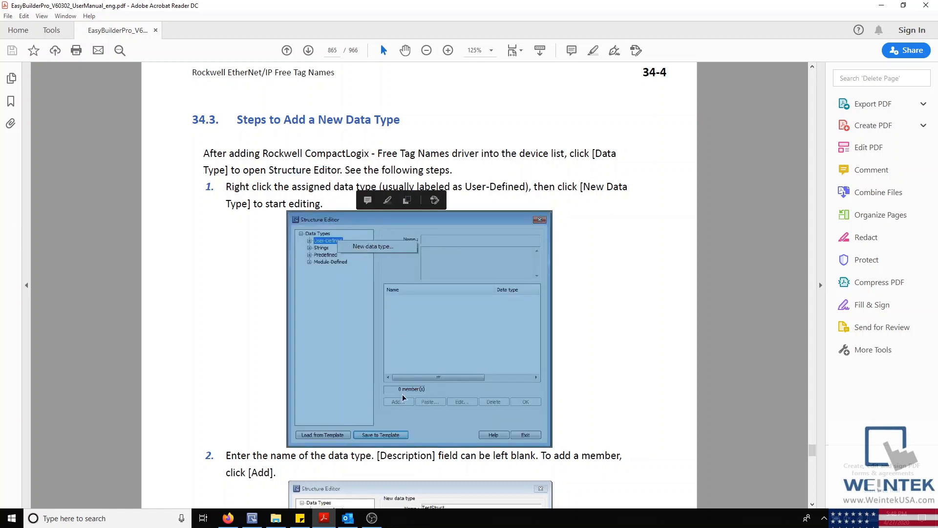
pyautogui.moveTo(294, 340)
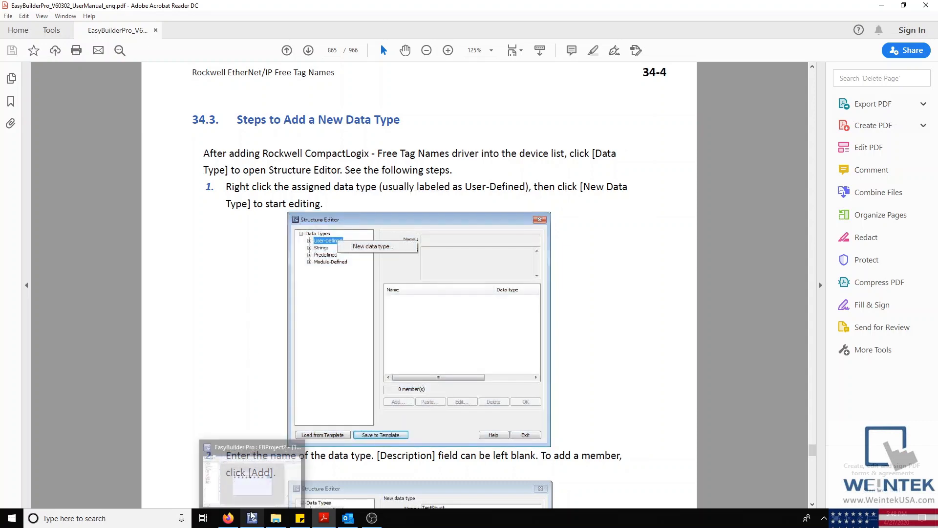
# Step: Bring the EasyBuilder Pro project forward showing System Parameter Settings with only the Local HMI
pyautogui.click(252, 518)
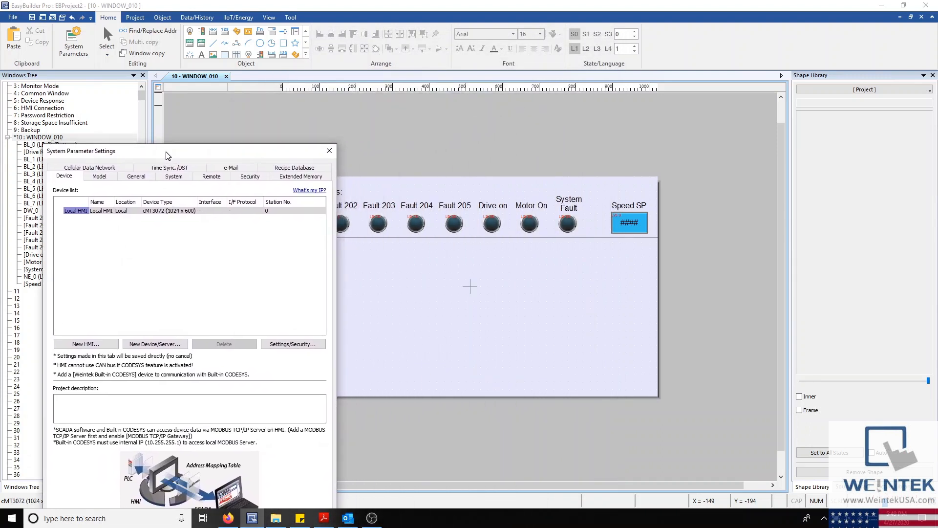
pyautogui.moveTo(416, 217)
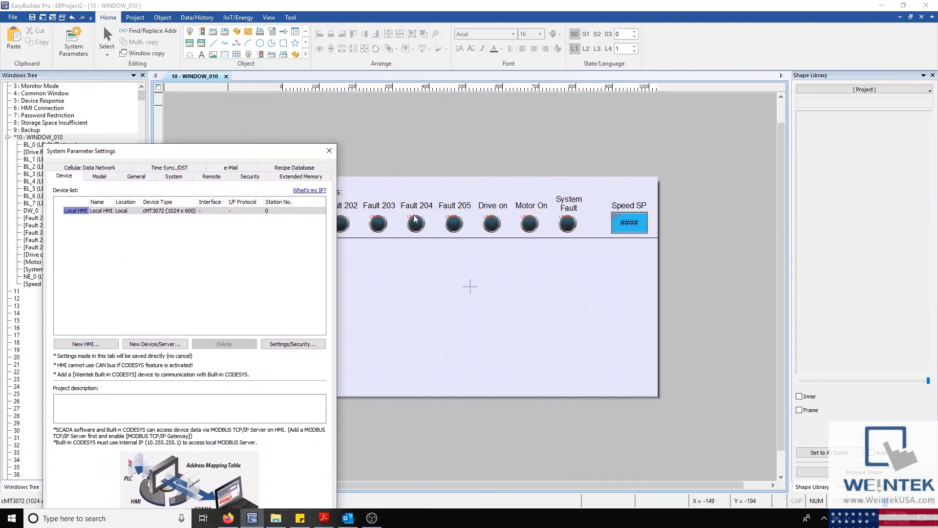
pyautogui.moveTo(382, 227)
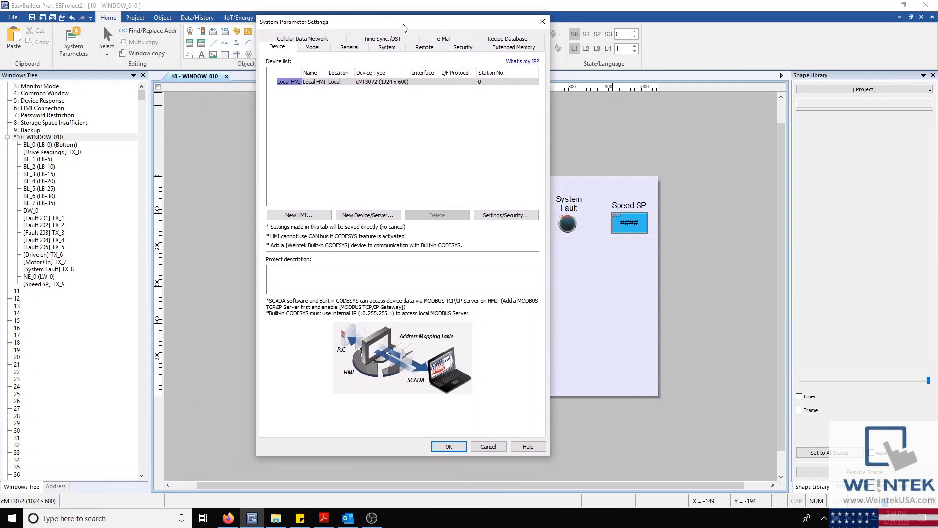
pyautogui.moveTo(442, 136)
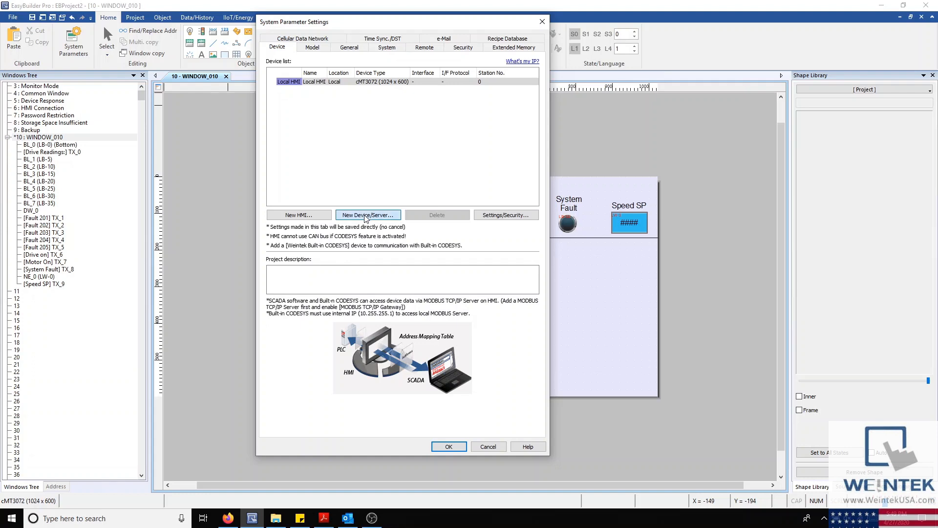
# Step: Add a Rockwell EtherNet/IP (CompactLogix) - Free Tag Names device at IP 192.168.1.111
pyautogui.click(369, 214)
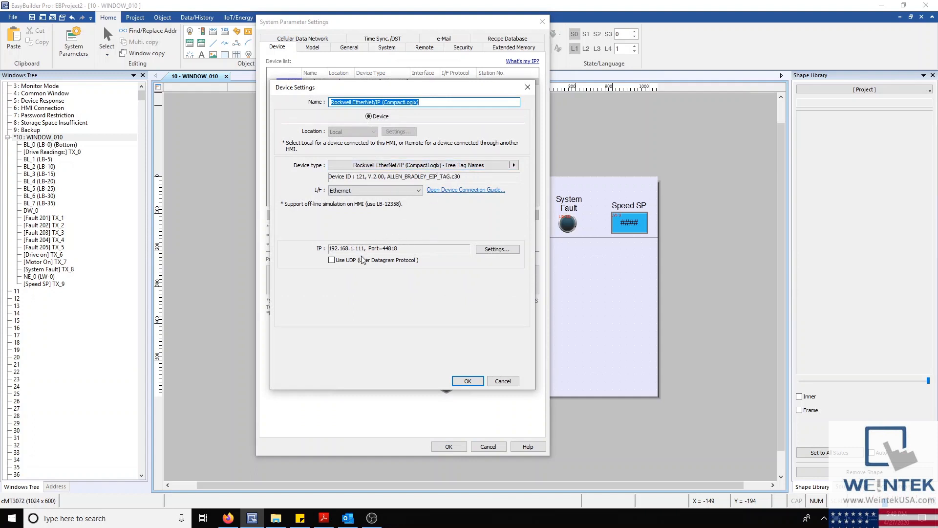
pyautogui.moveTo(370, 279)
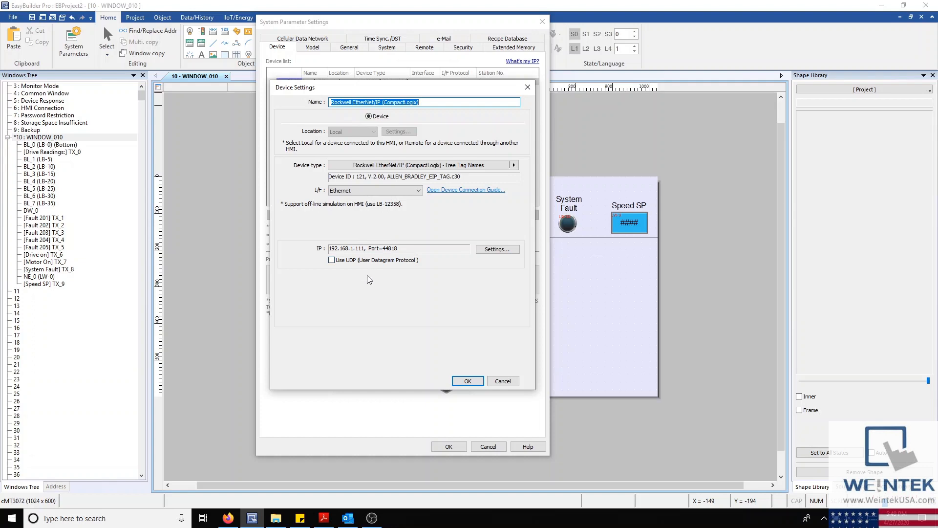
pyautogui.click(467, 380)
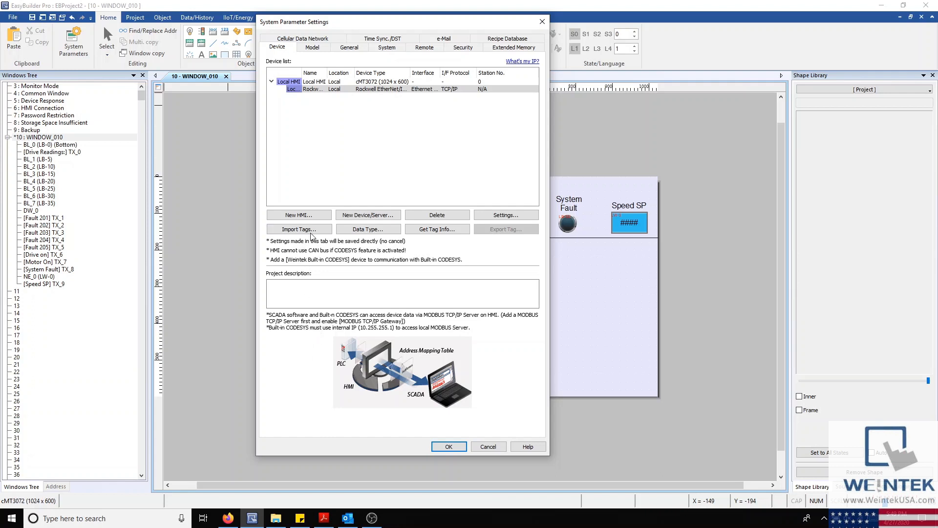
# Step: Import the Tag Demo CSV into the Rockwell device using the CSV importer
pyautogui.click(298, 228)
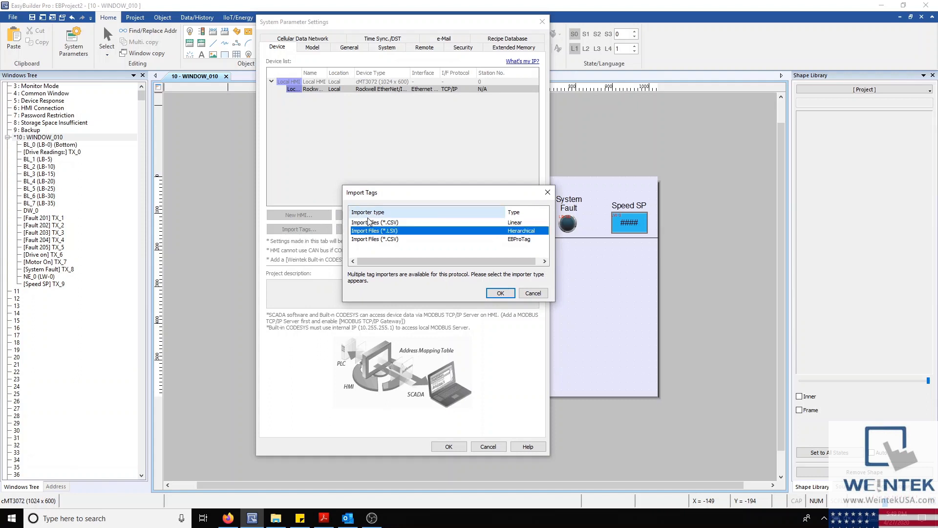
pyautogui.click(499, 292)
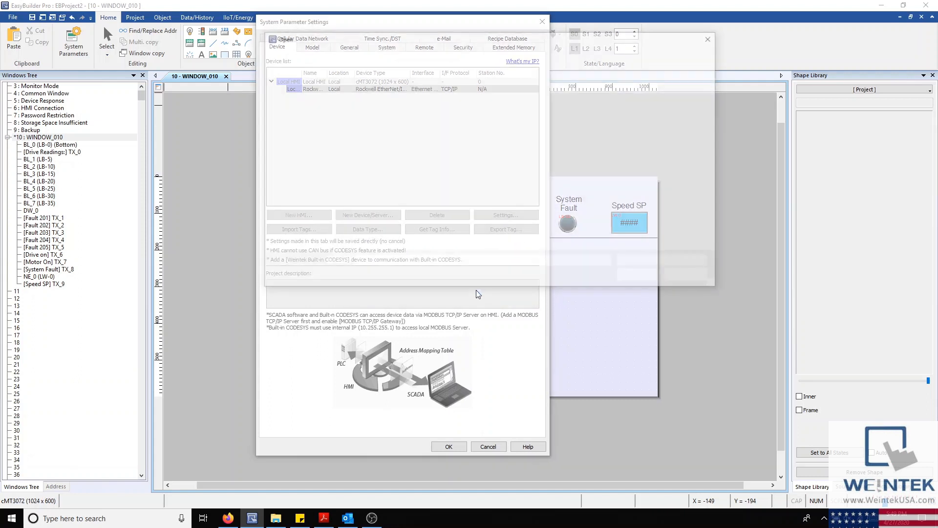
pyautogui.click(299, 215)
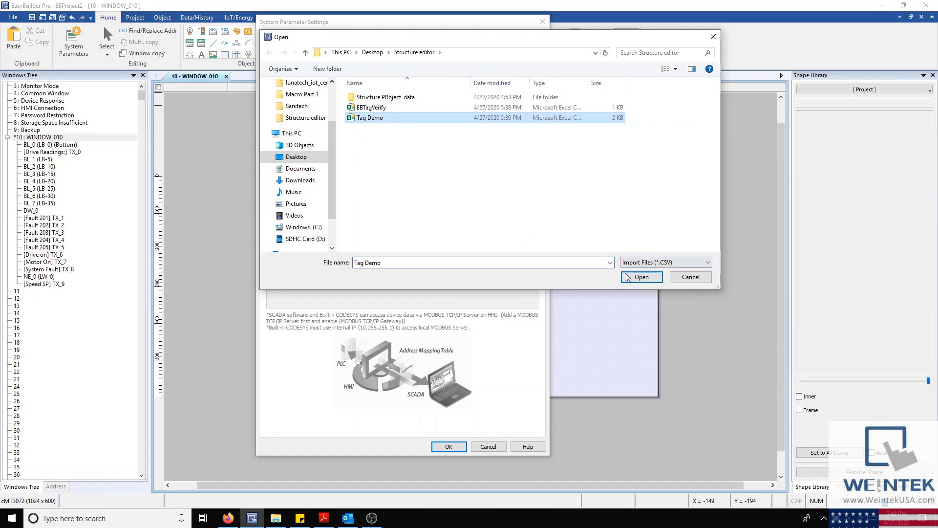
pyautogui.click(642, 276)
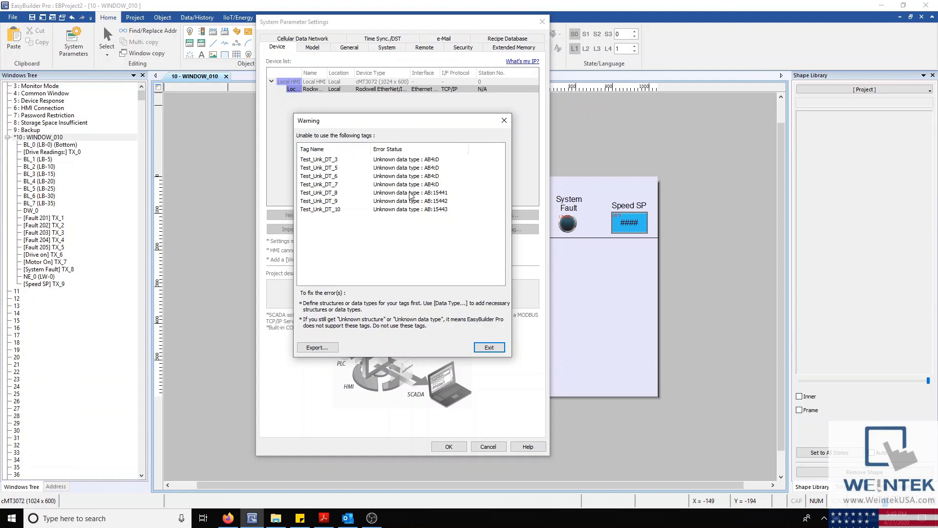
pyautogui.moveTo(453, 276)
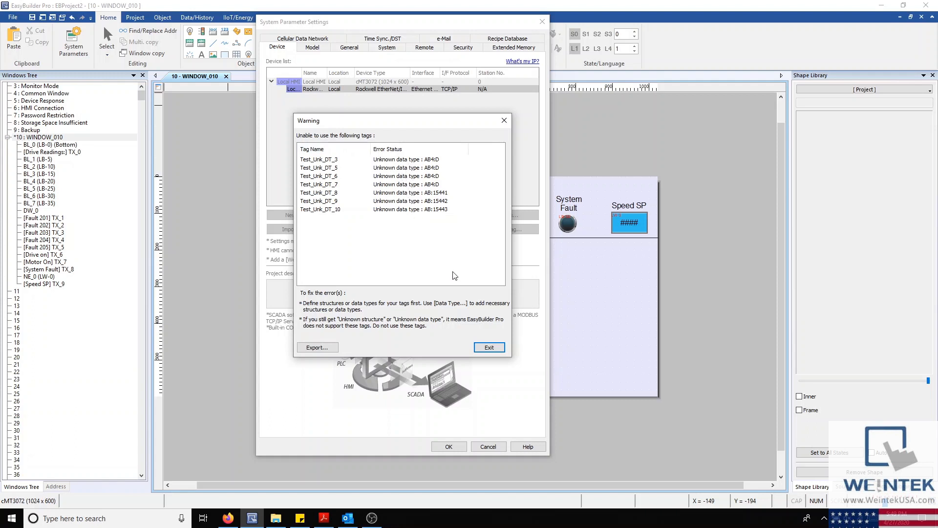
# Step: Export the unusable-tag list over EBTagVerify.csv and close the warning
pyautogui.click(316, 347)
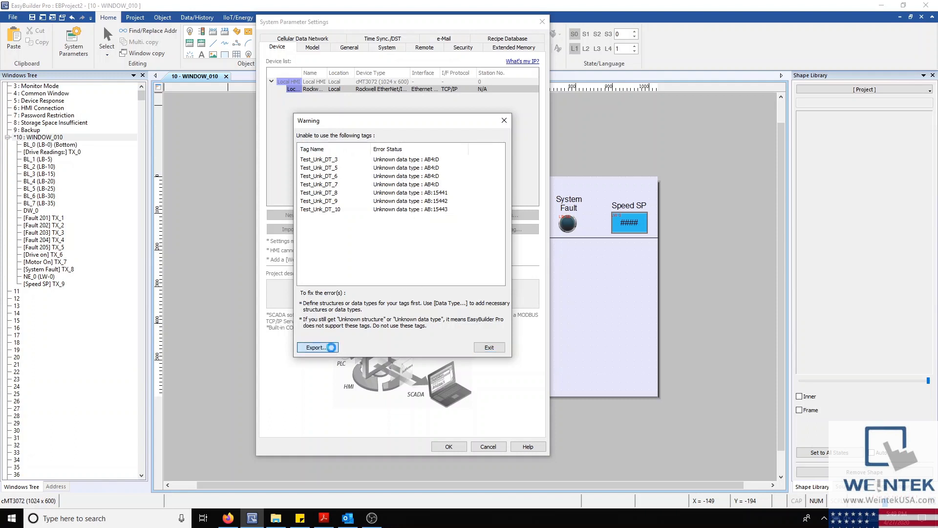
pyautogui.click(315, 347)
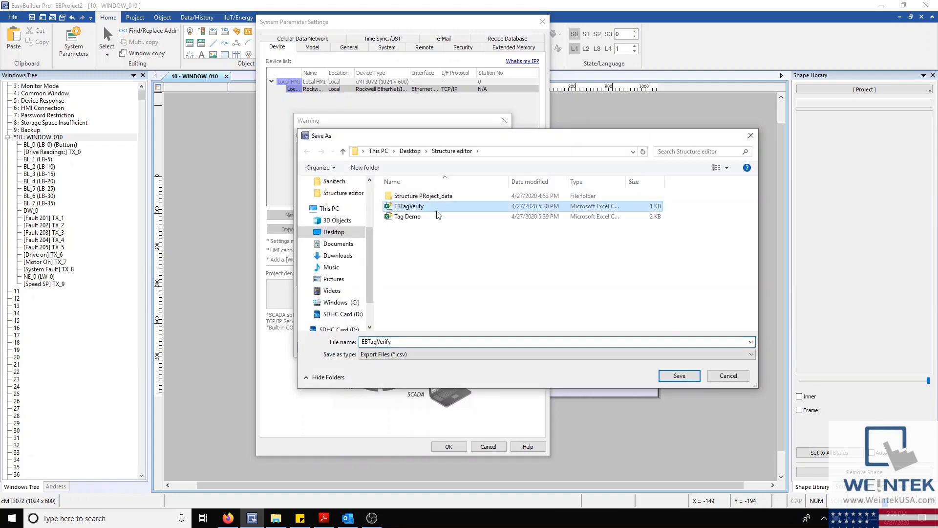
pyautogui.click(678, 376)
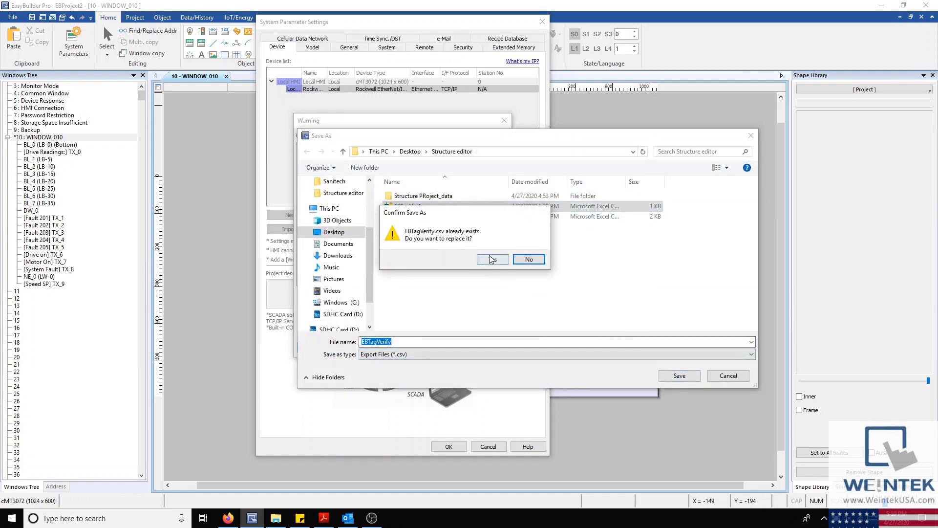
pyautogui.click(492, 259)
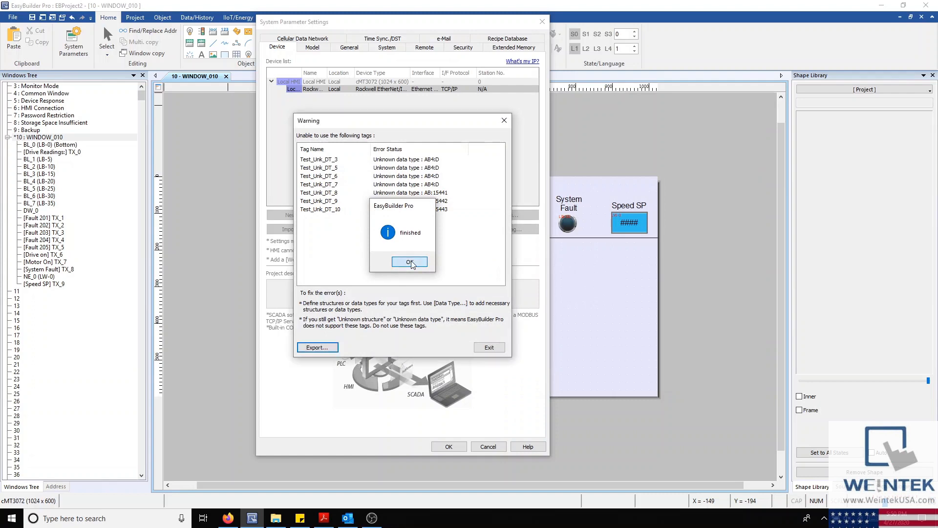
pyautogui.click(409, 262)
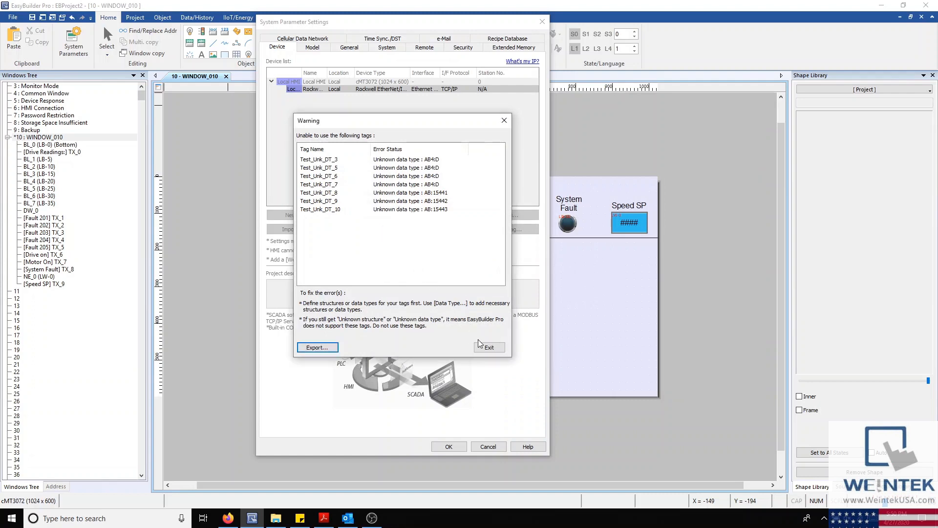
pyautogui.click(489, 347)
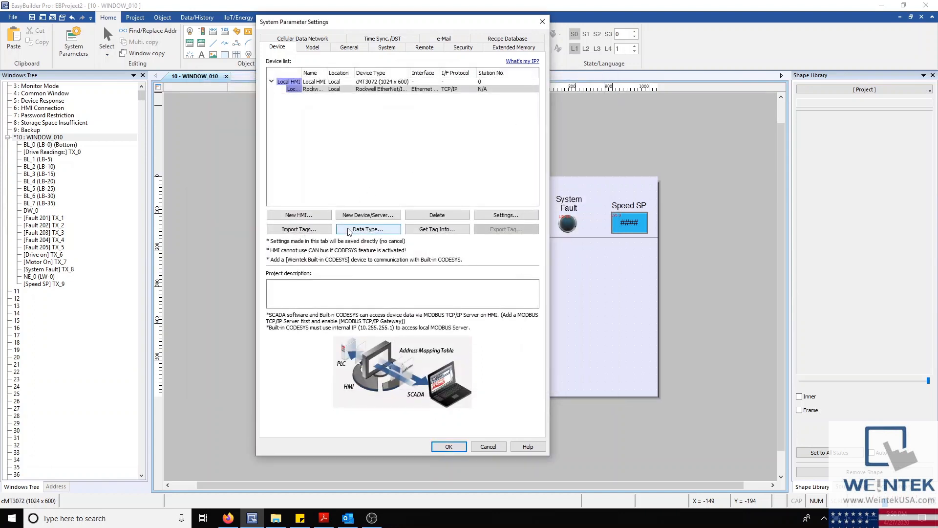
pyautogui.moveTo(349, 233)
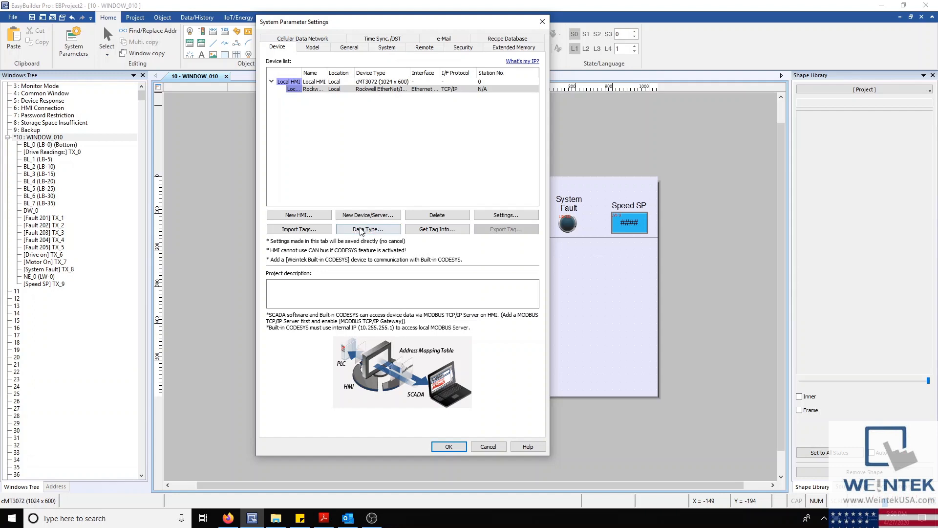
# Step: Start a new User-Defined data type in Structure Editor and show the Structure editor folder
pyautogui.click(368, 229)
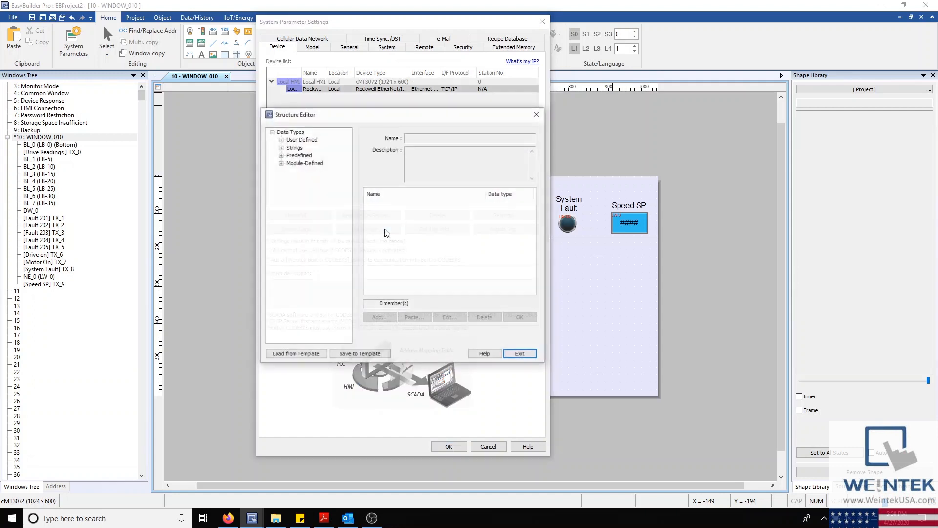
pyautogui.click(302, 140)
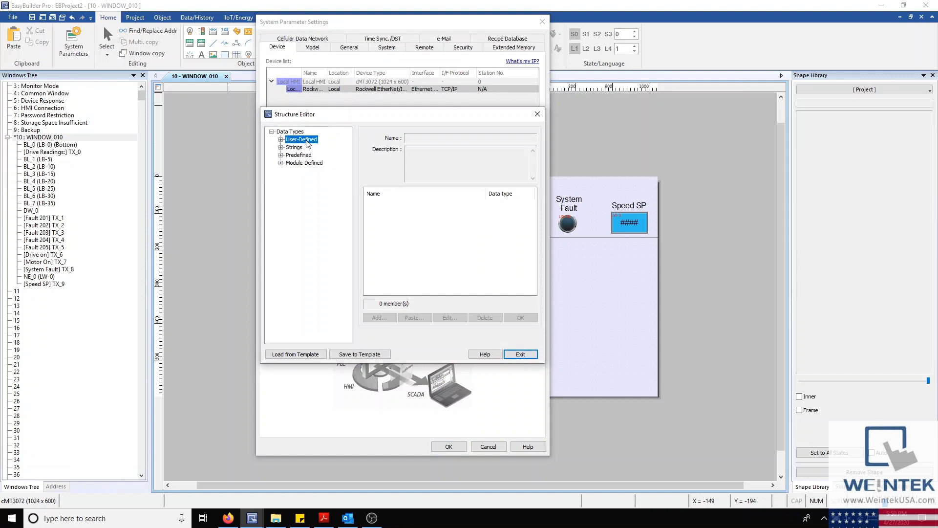
pyautogui.rightClick(302, 138)
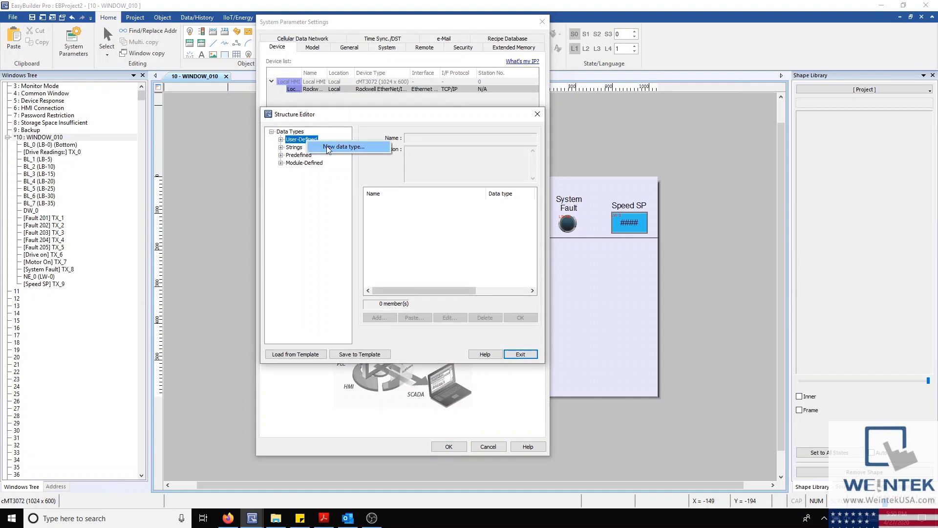
pyautogui.click(343, 147)
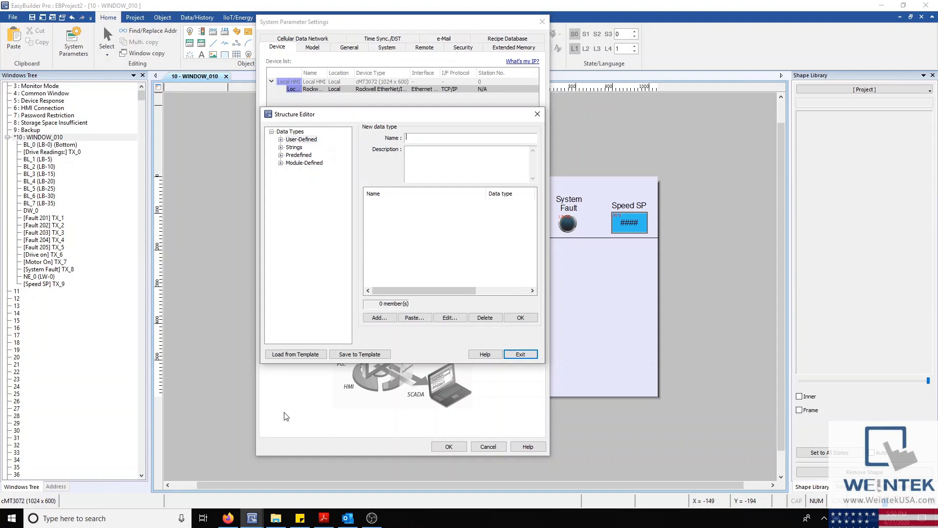
pyautogui.click(295, 354)
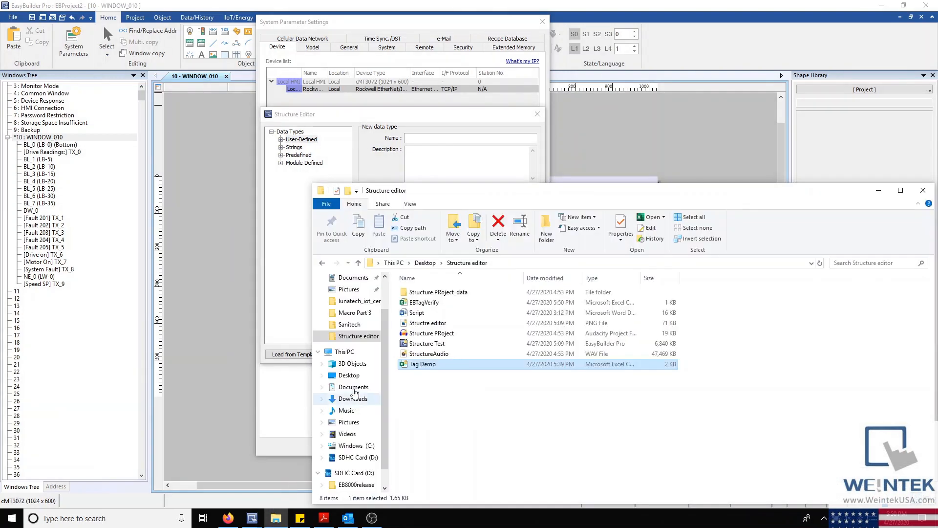
# Step: View EBTagVerify in Excel and copy the AB4:D data type name from cell D2
pyautogui.click(423, 302)
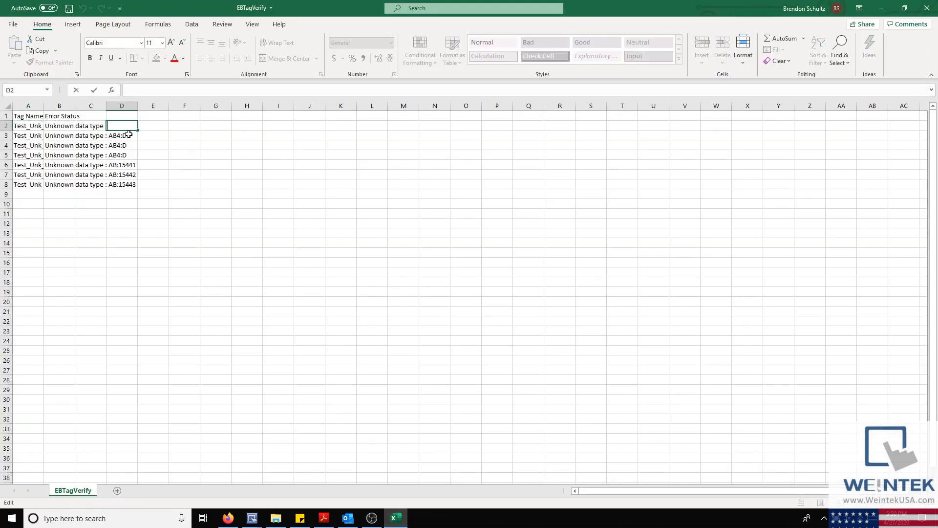
pyautogui.rightClick(119, 126)
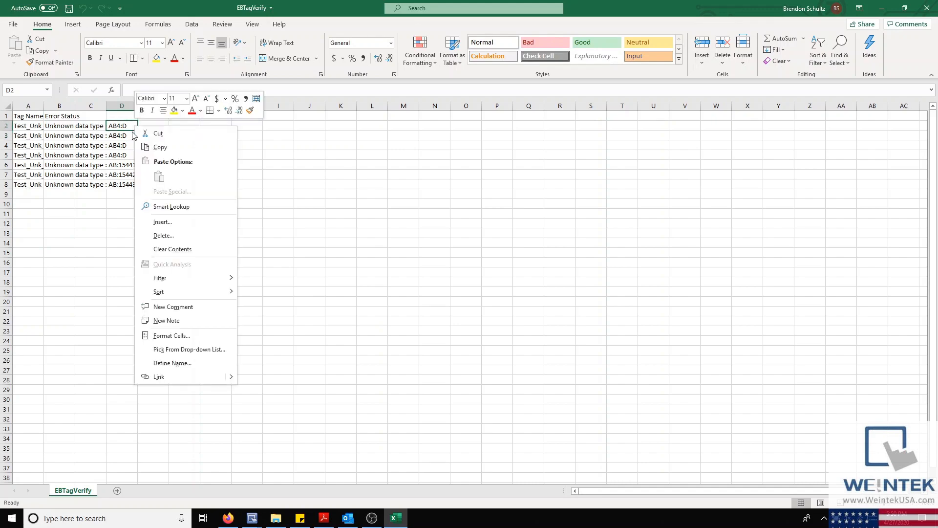
pyautogui.click(159, 146)
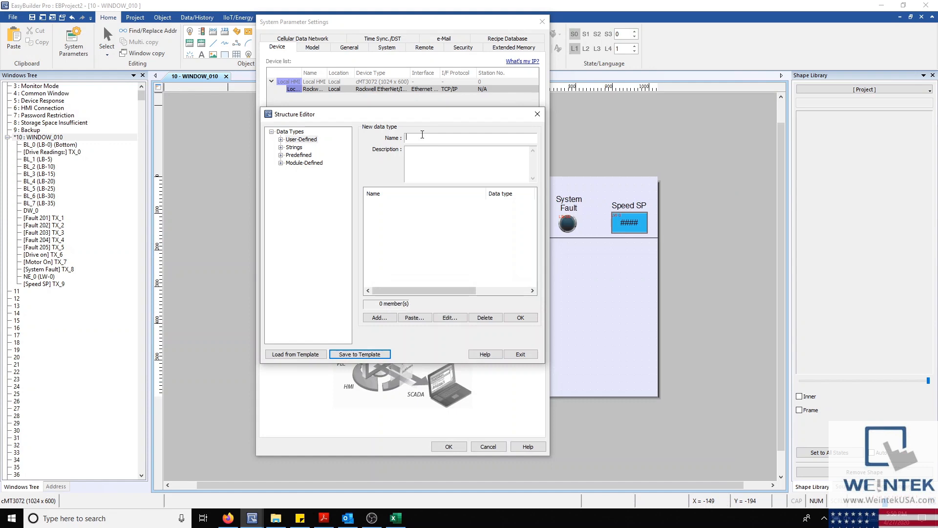
# Step: Name the type AB4:D and add BOOL members PB_ON, PB_OFF and OL_FAULT
pyautogui.write('AB4:D')
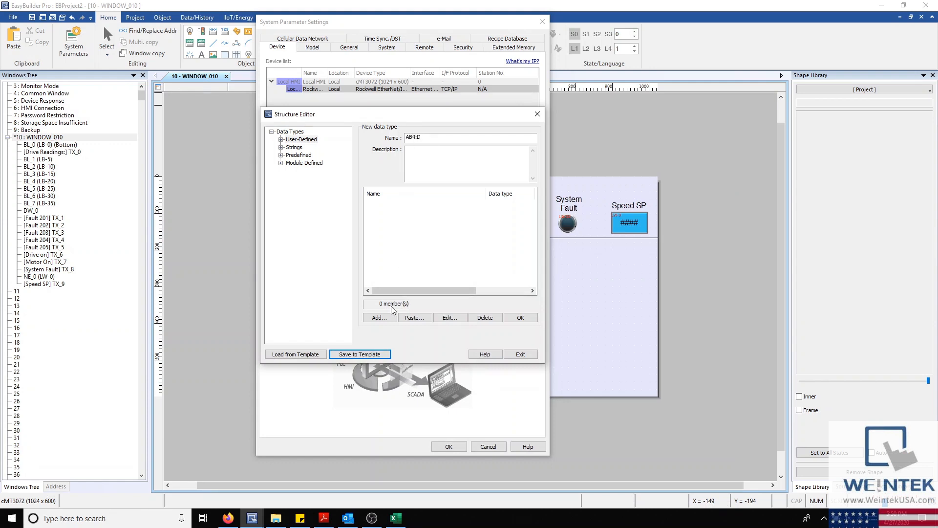
pyautogui.click(378, 317)
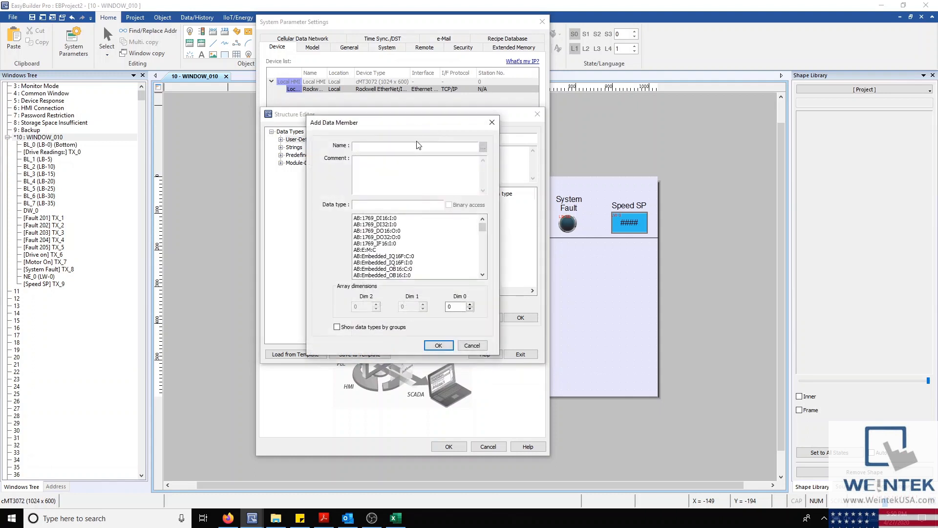
pyautogui.write('PB_')
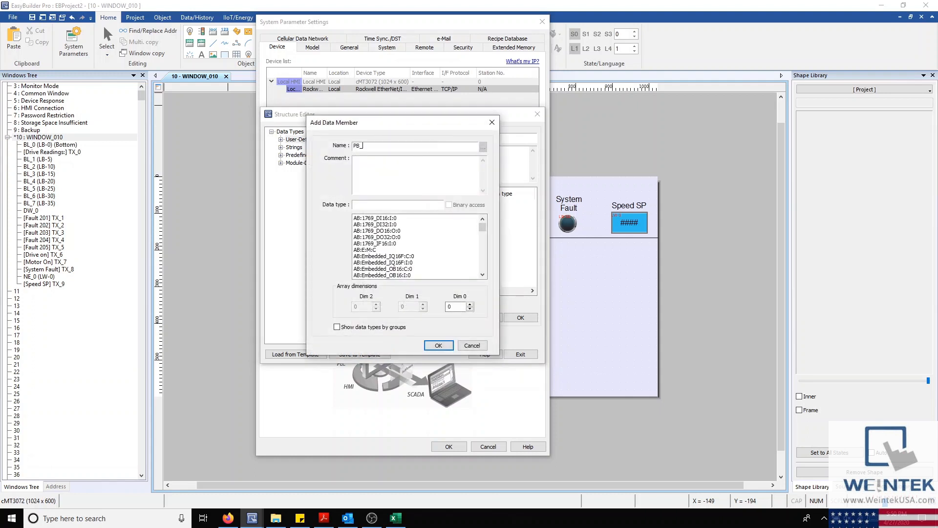
pyautogui.write('ON')
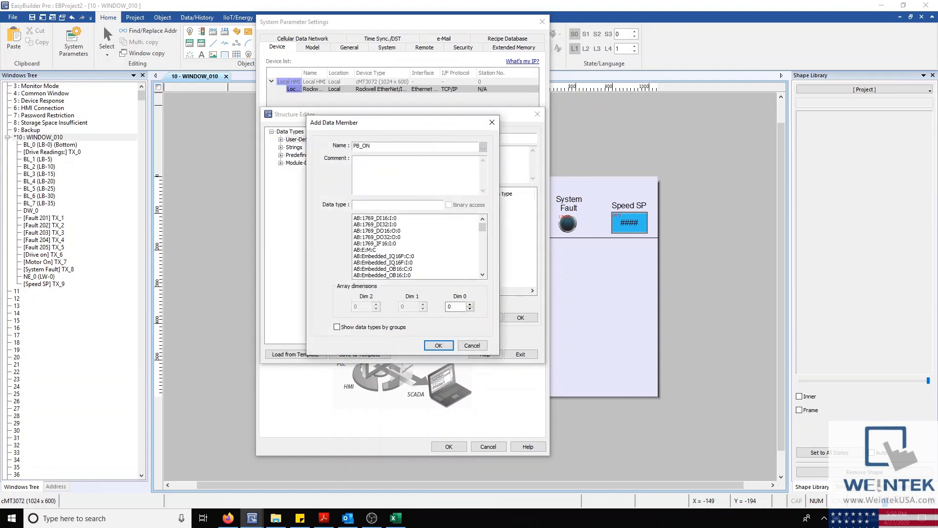
pyautogui.write('BO')
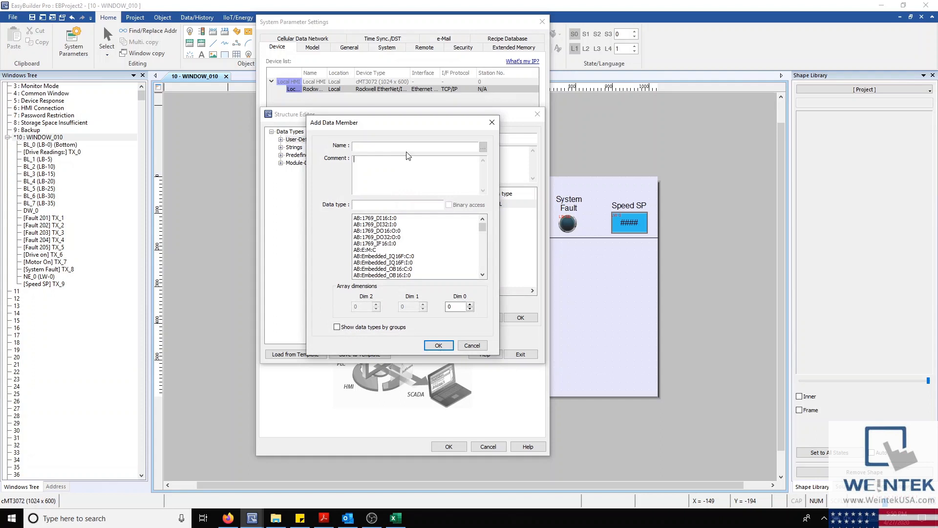
pyautogui.write('PB')
pyautogui.click(415, 146)
pyautogui.write('OL_FAULT')
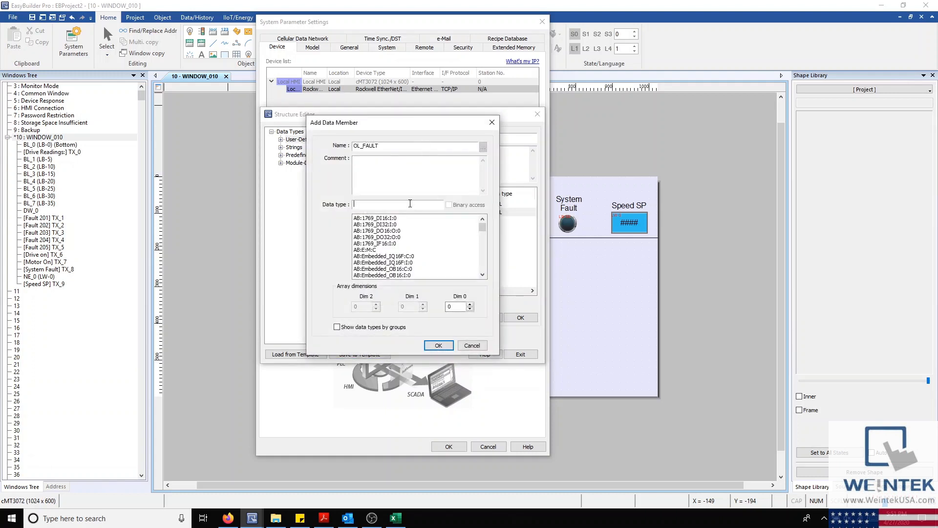
pyautogui.click(438, 345)
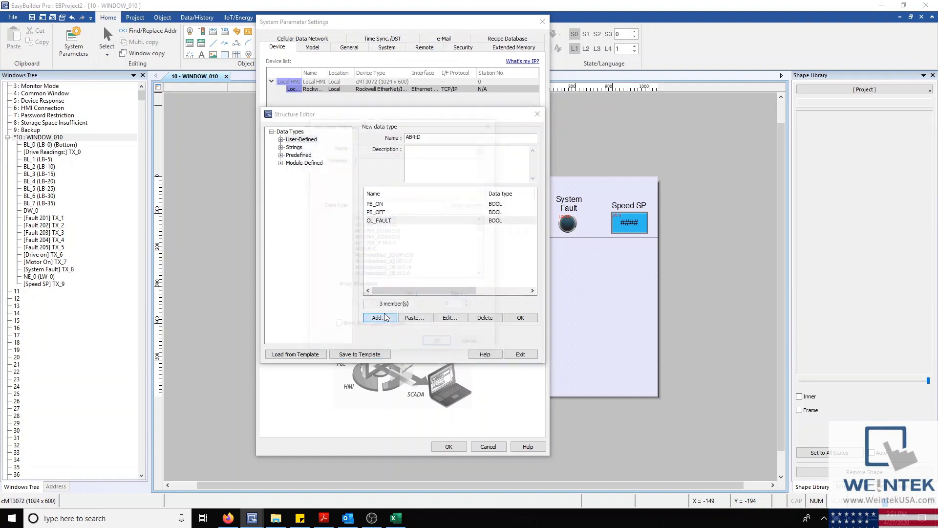
# Step: Add SPEED_SP as an INT member and verify the data type
pyautogui.click(375, 316)
pyautogui.write('SPEED_SP')
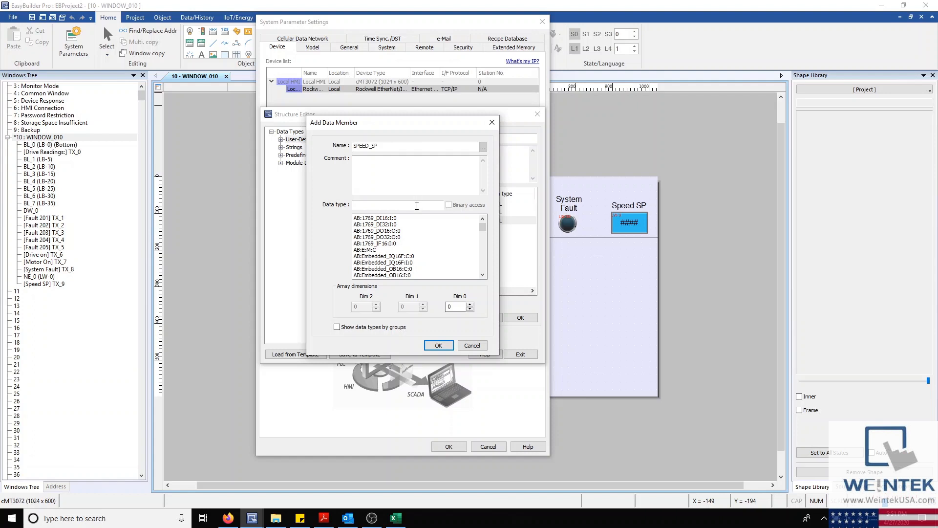
pyautogui.write('S')
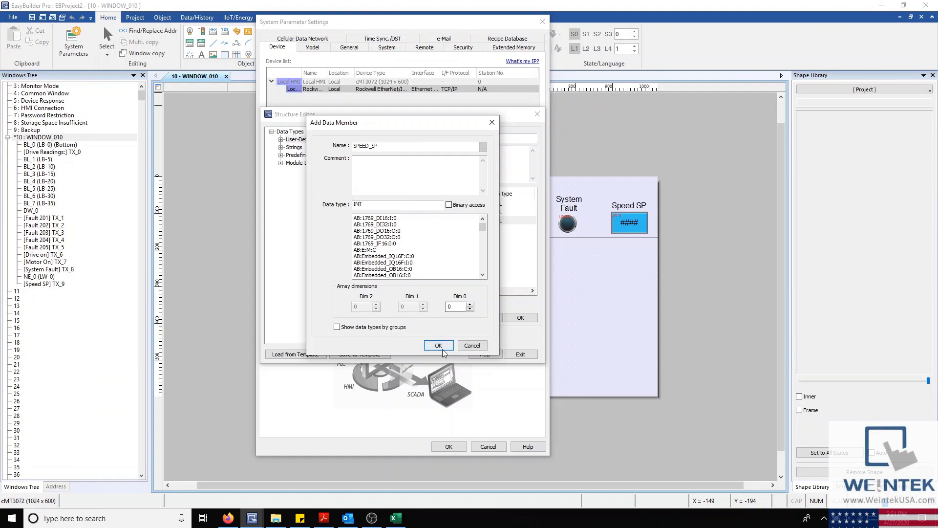
pyautogui.click(439, 345)
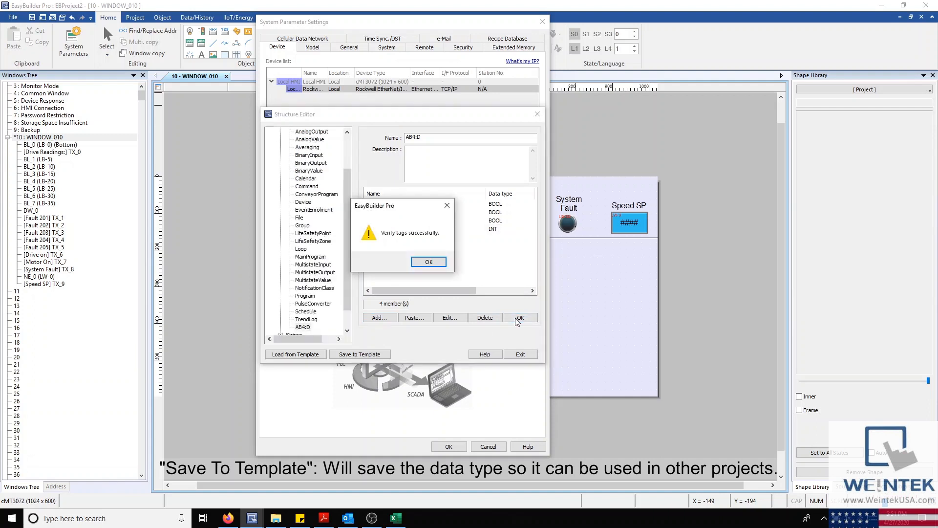
# Step: Dismiss the verify message and save the AB4:D data type to a template
pyautogui.click(428, 262)
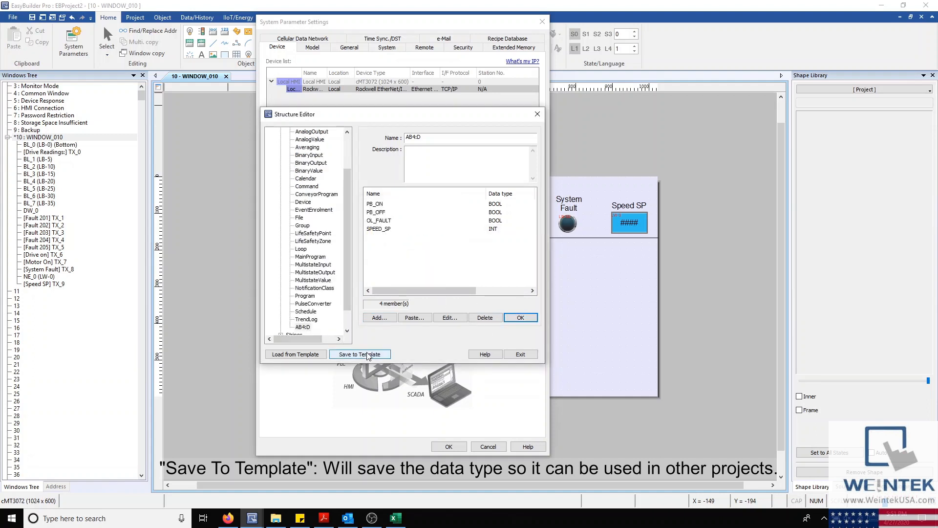
pyautogui.click(359, 354)
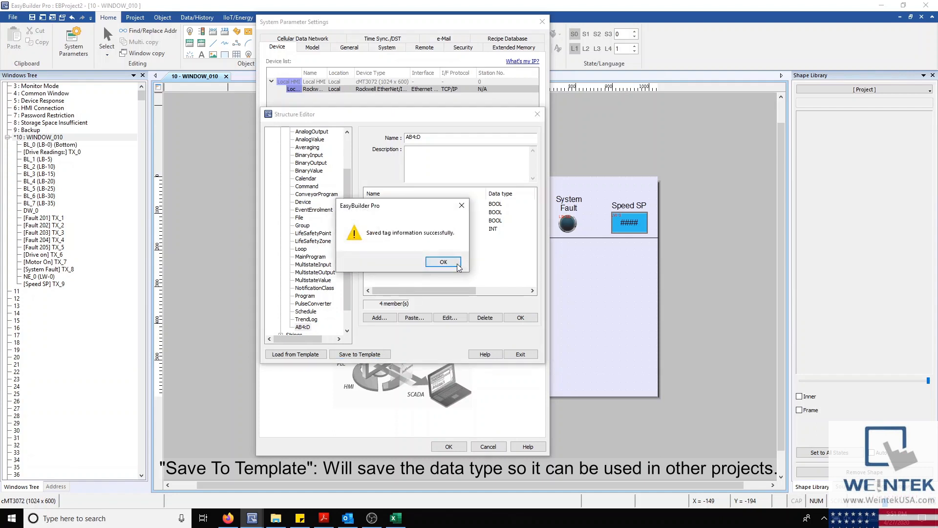
pyautogui.click(443, 262)
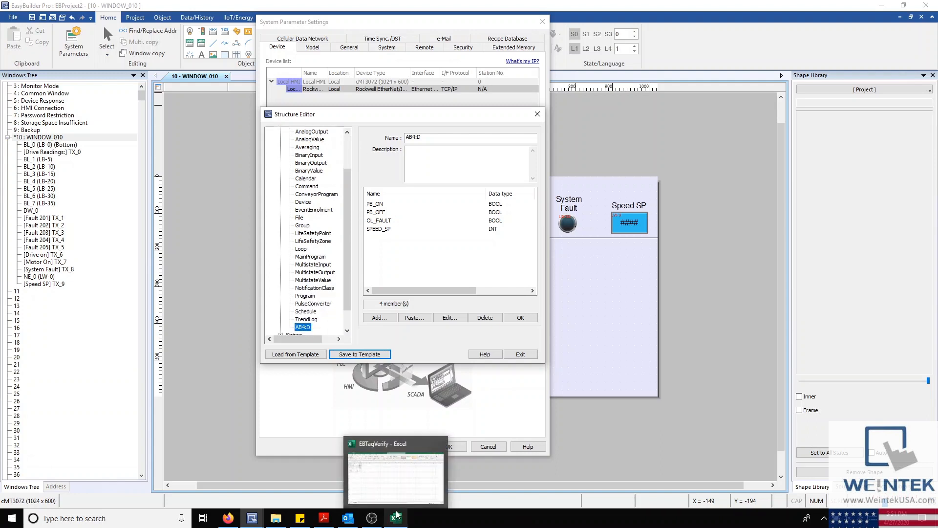
# Step: Define data type AB:15443 with INT members DMP_TIME and DMP_SP
pyautogui.click(394, 518)
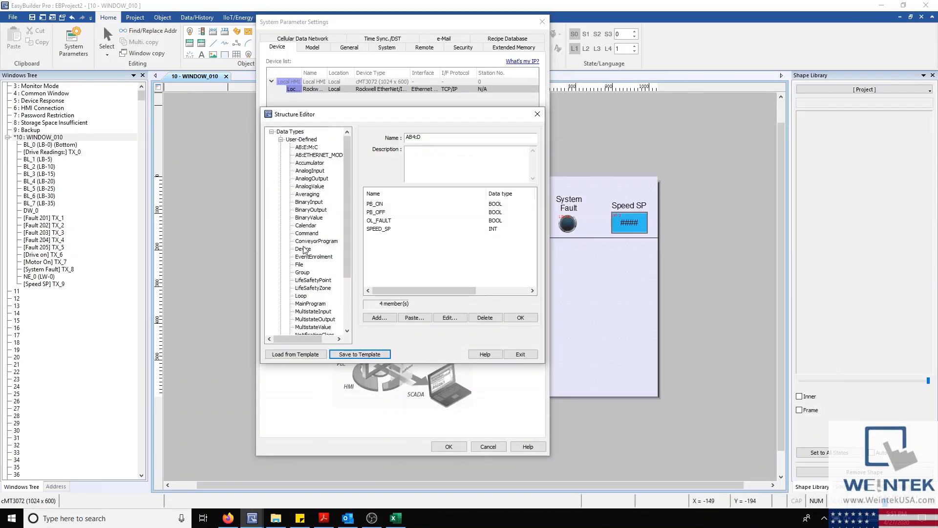
pyautogui.click(378, 316)
pyautogui.write('TMP_ACT')
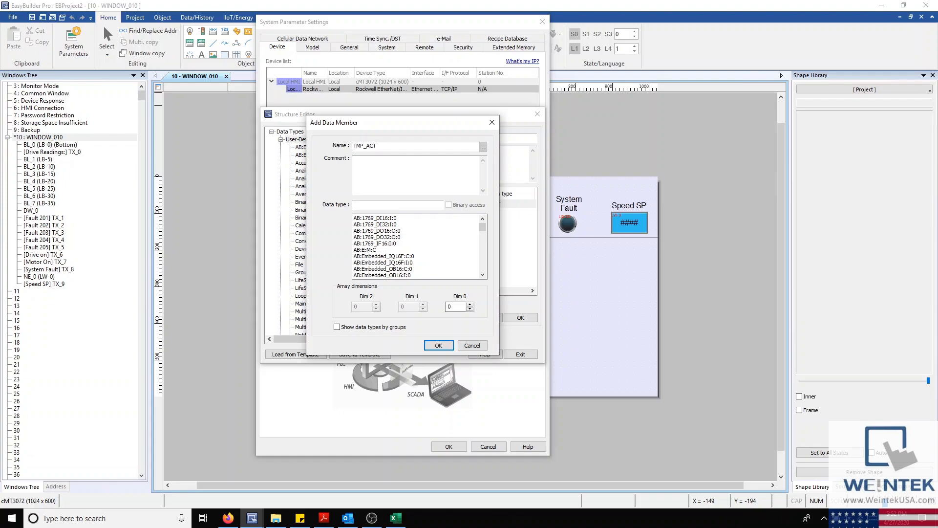
pyautogui.click(438, 345)
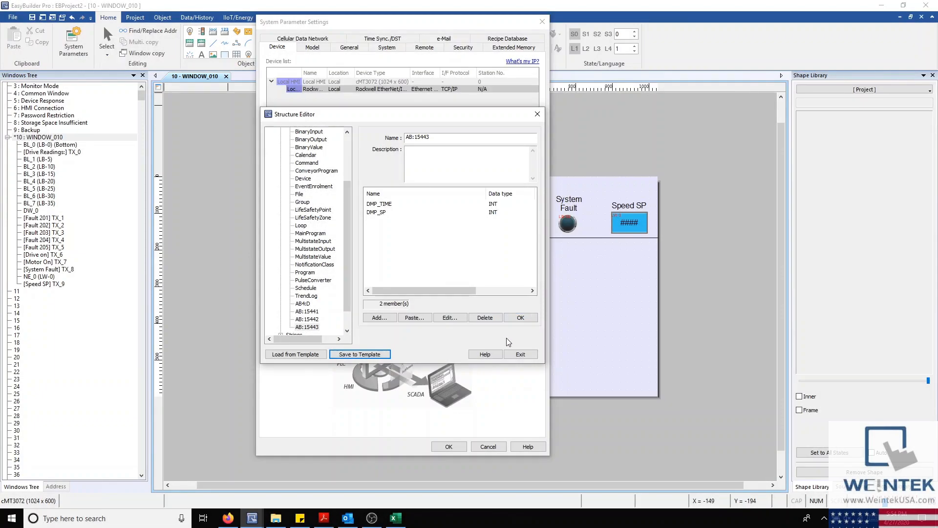
pyautogui.moveTo(457, 339)
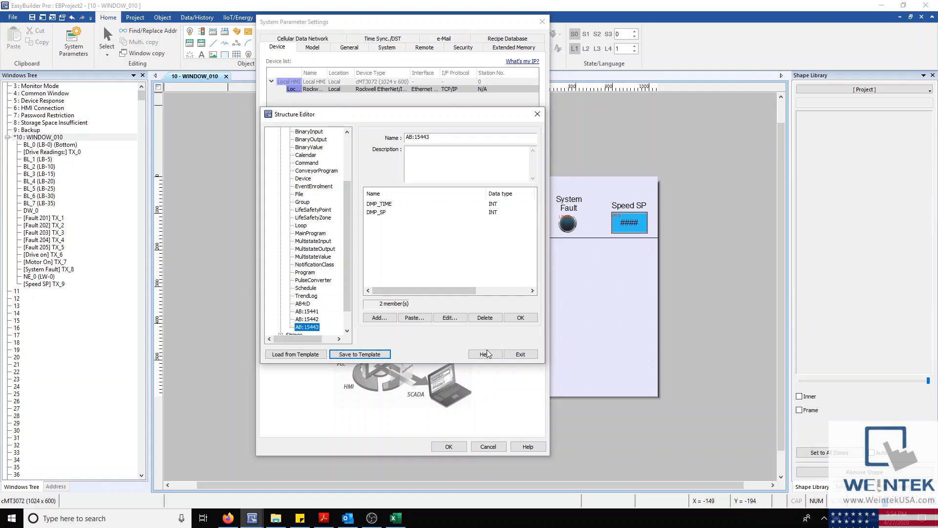
# Step: Re-import the Tag Demo file with the linear CSV importer for the Rockwell device and close the tag list
pyautogui.click(519, 354)
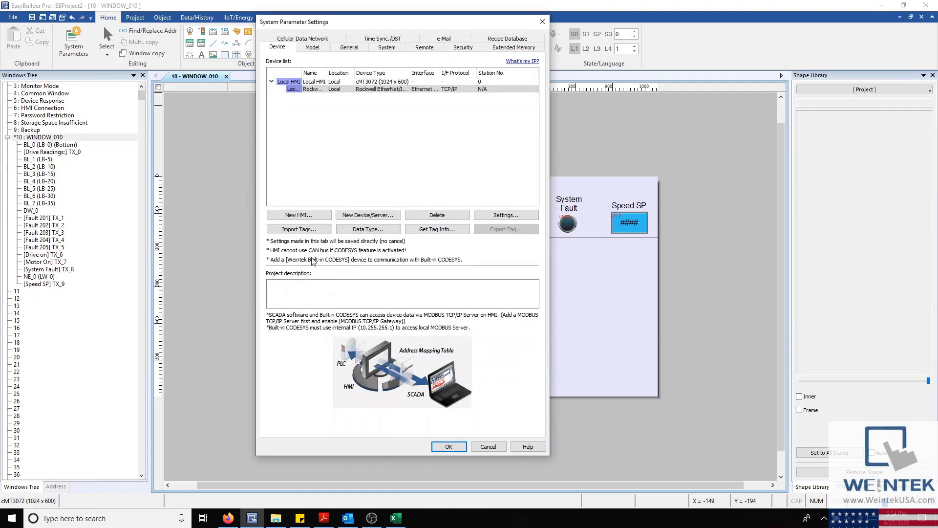
pyautogui.click(299, 229)
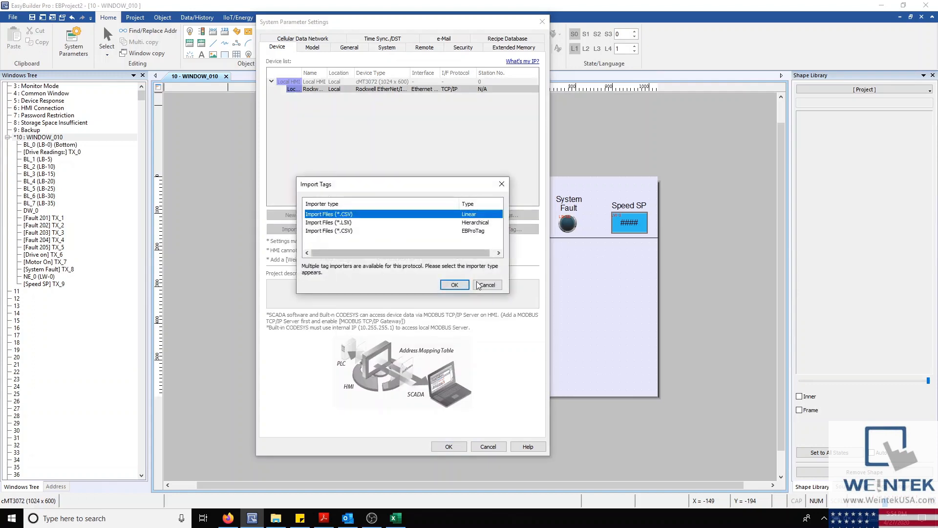
pyautogui.click(454, 284)
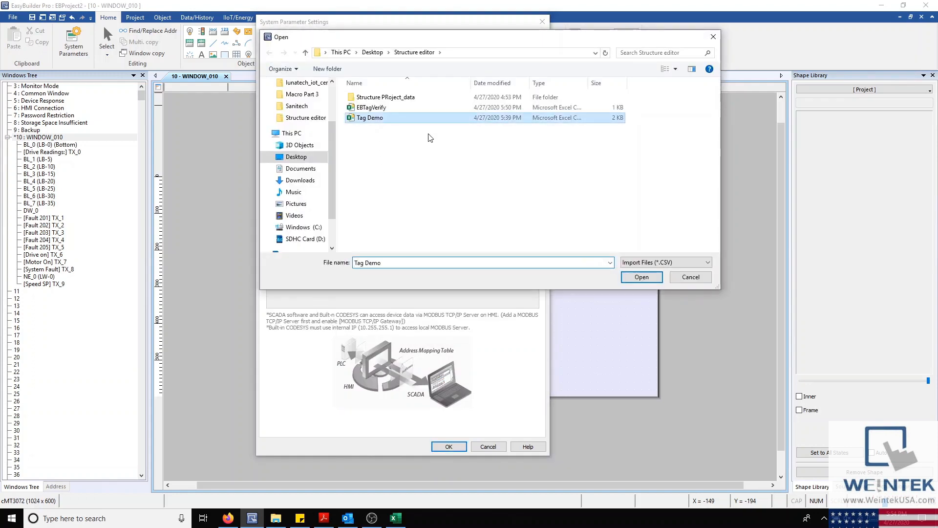
pyautogui.click(641, 277)
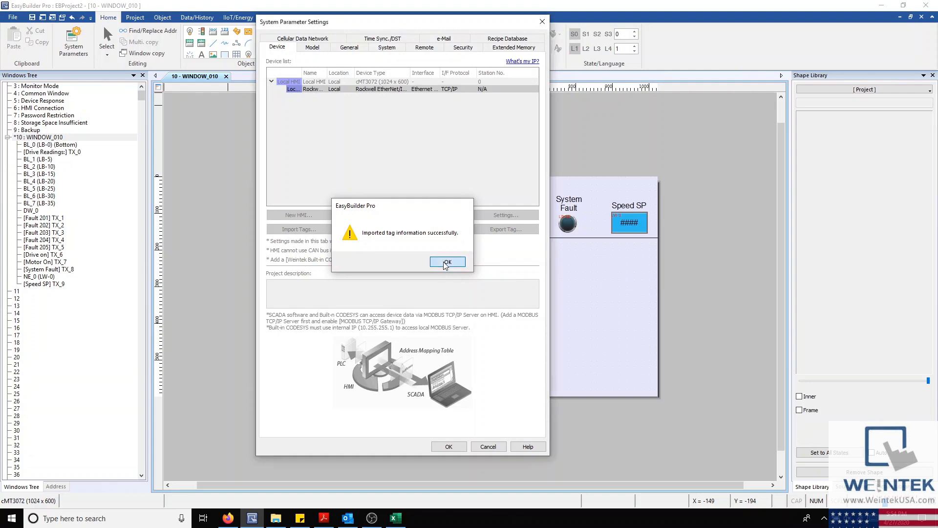
pyautogui.click(446, 261)
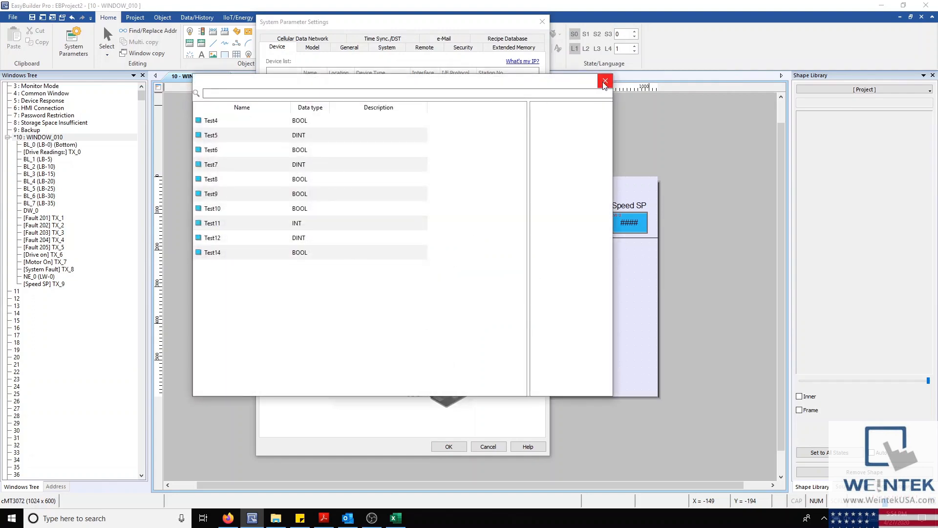
pyautogui.click(604, 81)
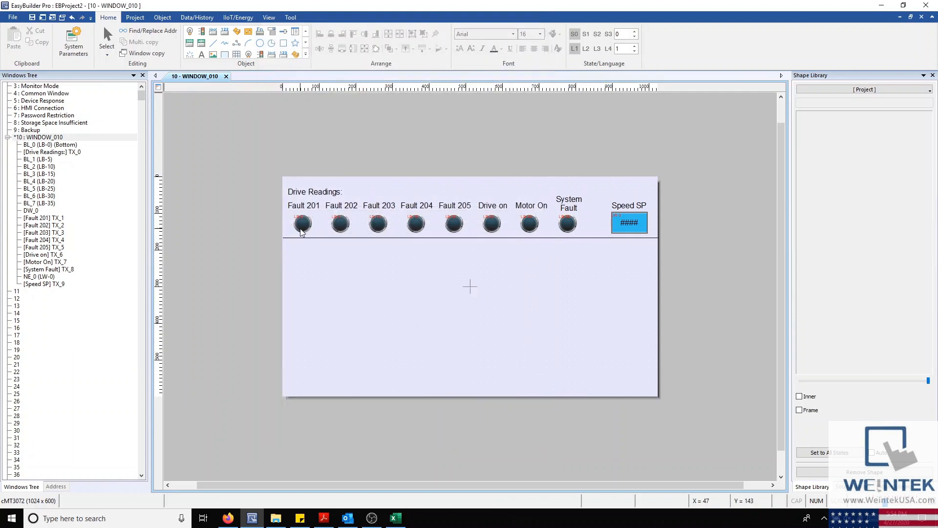
# Step: Assign Test_Unk_DT_1.PB_ON as the Fault 201 bit lamp's read tag, then switch to the Weintek site
pyautogui.doubleClick(302, 223)
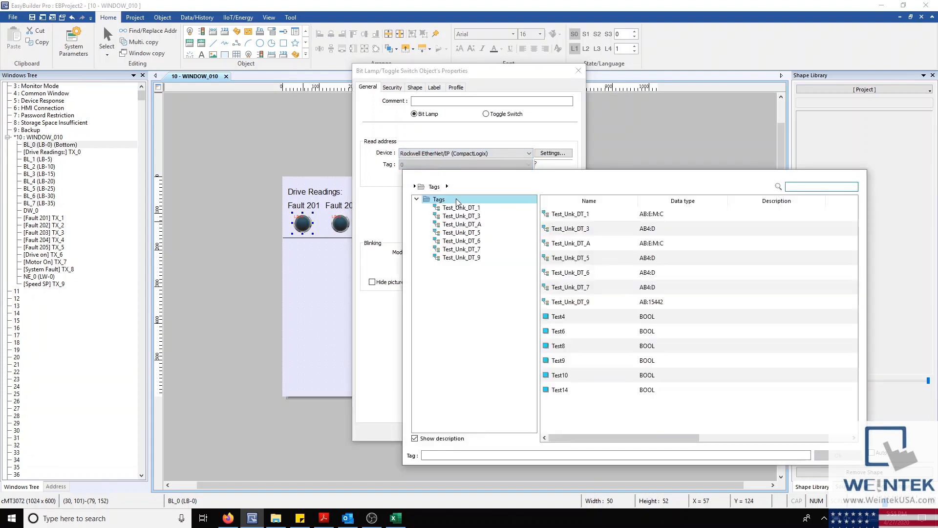
pyautogui.doubleClick(462, 207)
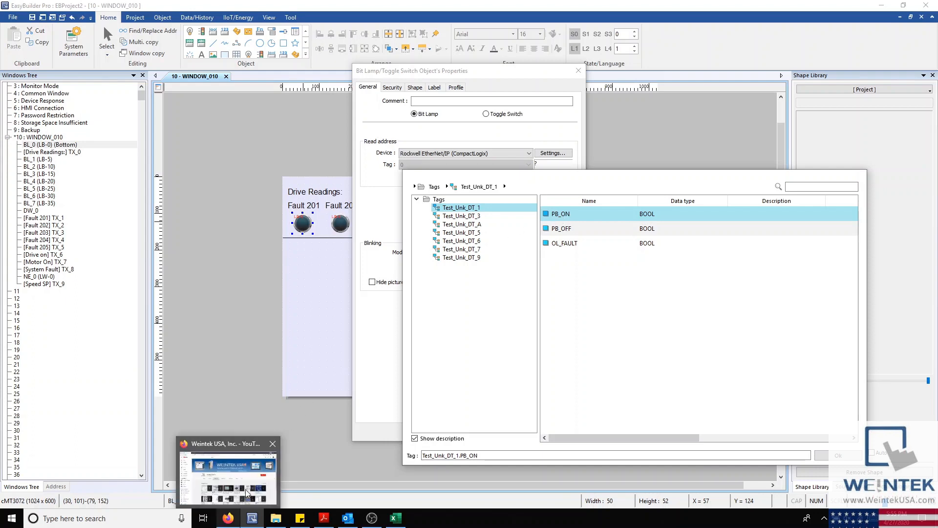
pyautogui.click(228, 473)
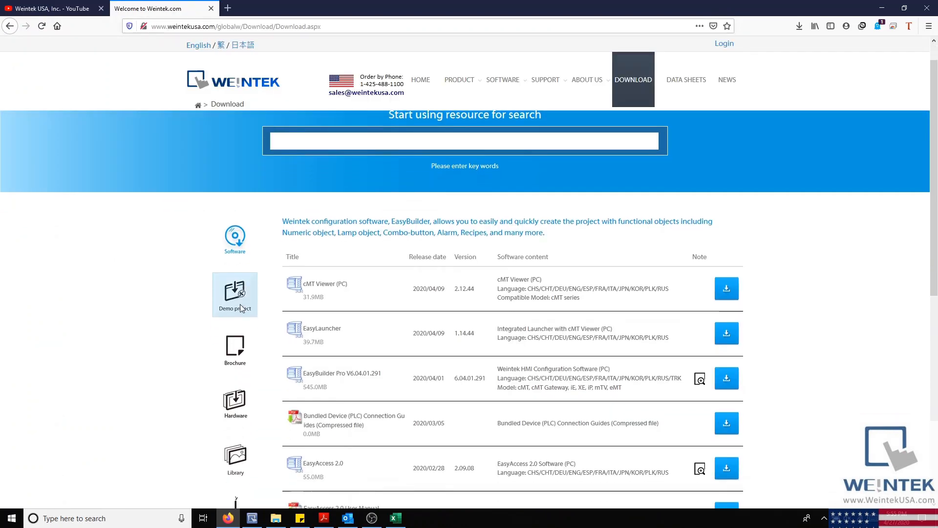
# Step: Scroll down the Weintek Download page to view the software list
pyautogui.scroll(-3)
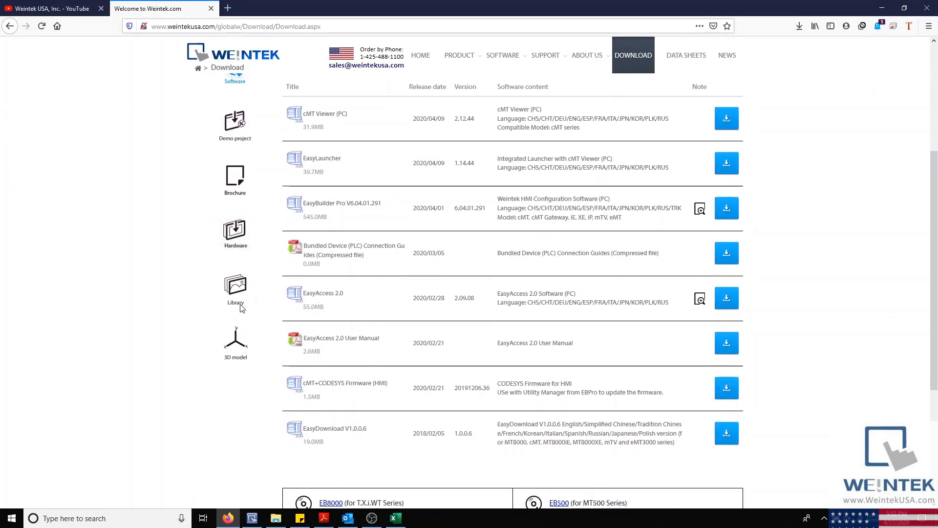